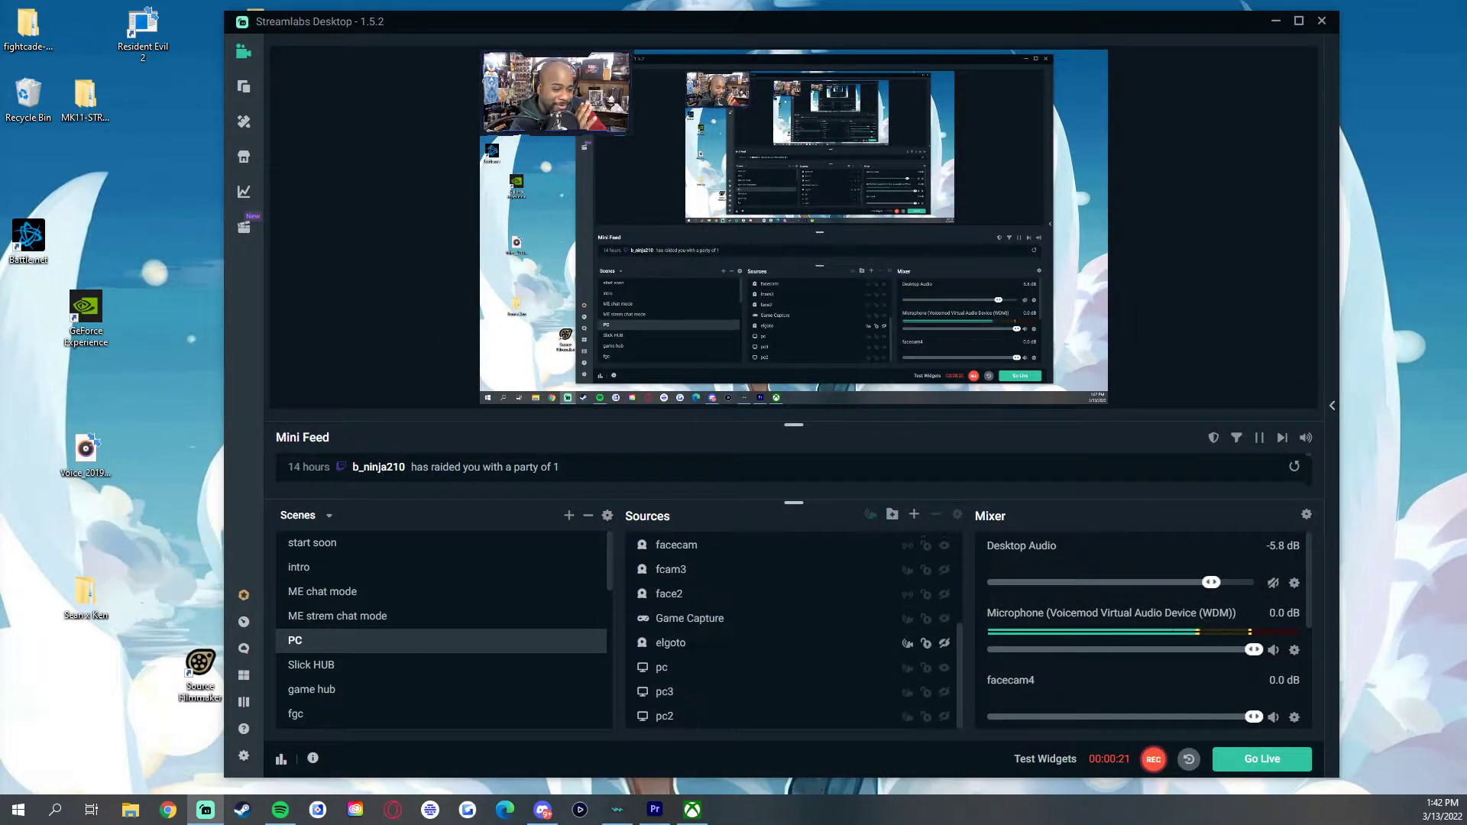
# Open the project, which halts on an 'unknown error occurred while opening the project' dialog
pyautogui.click(665, 716)
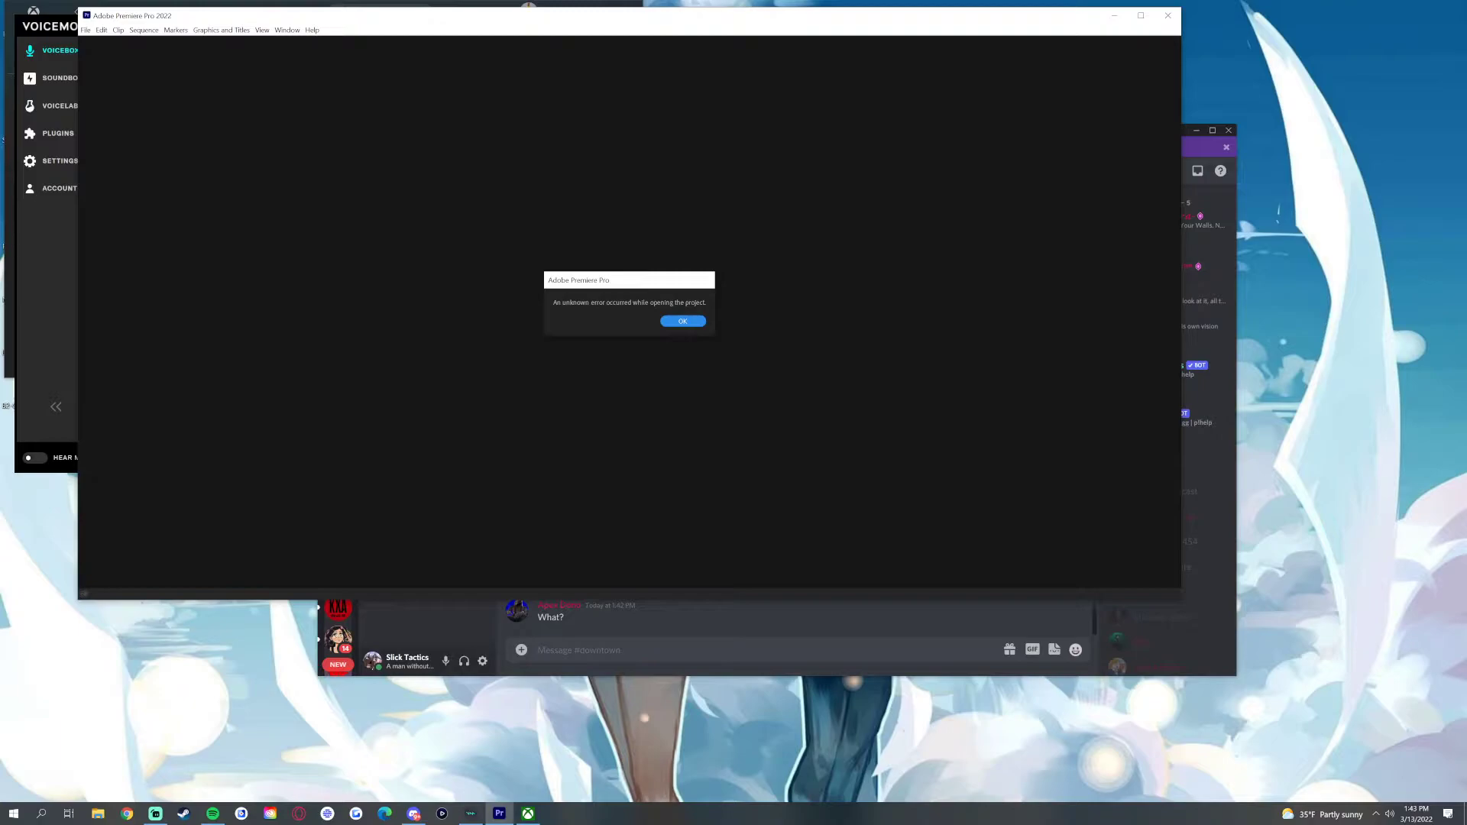
pyautogui.click(682, 321)
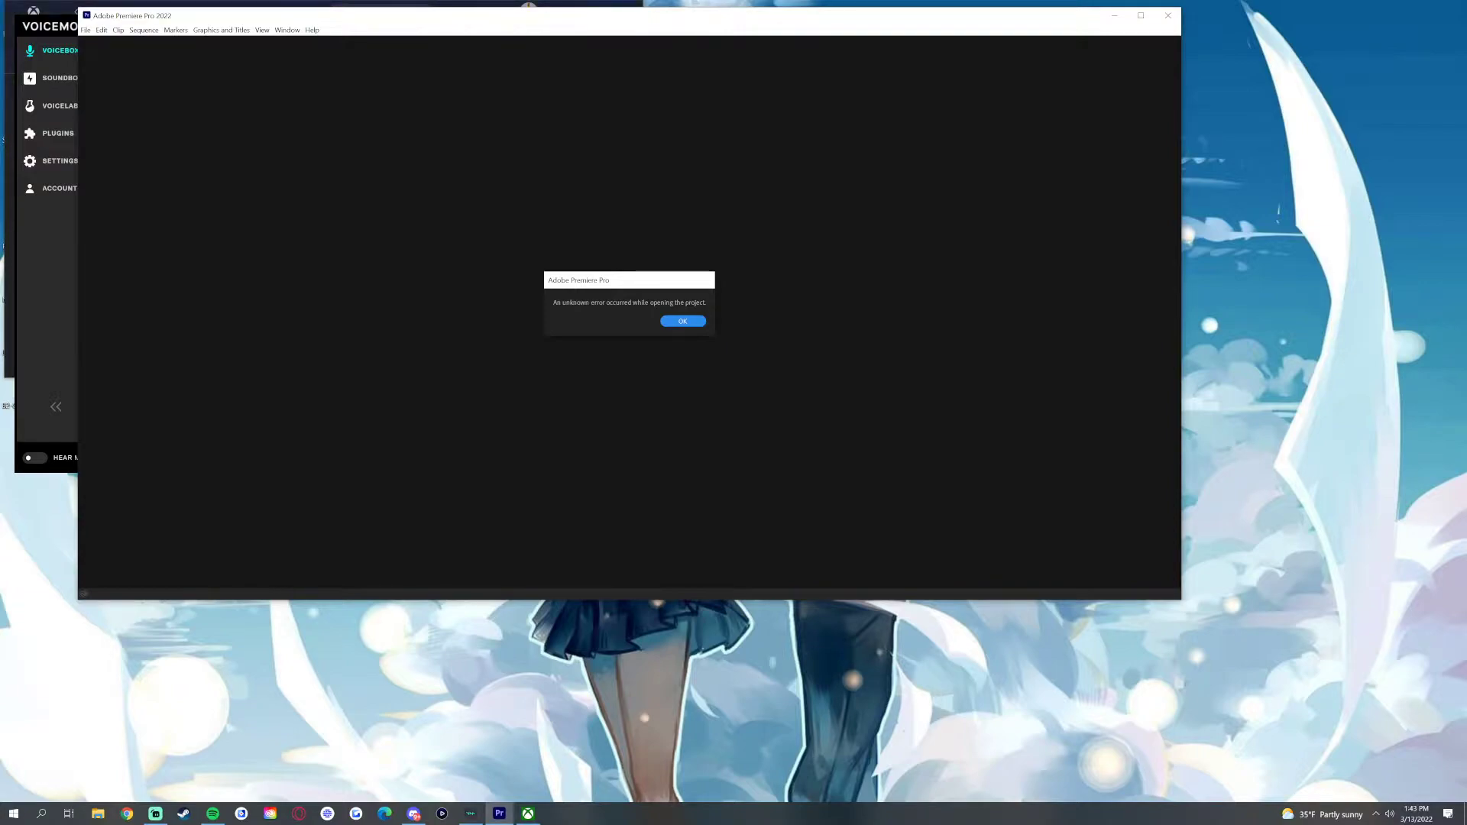
pyautogui.click(681, 321)
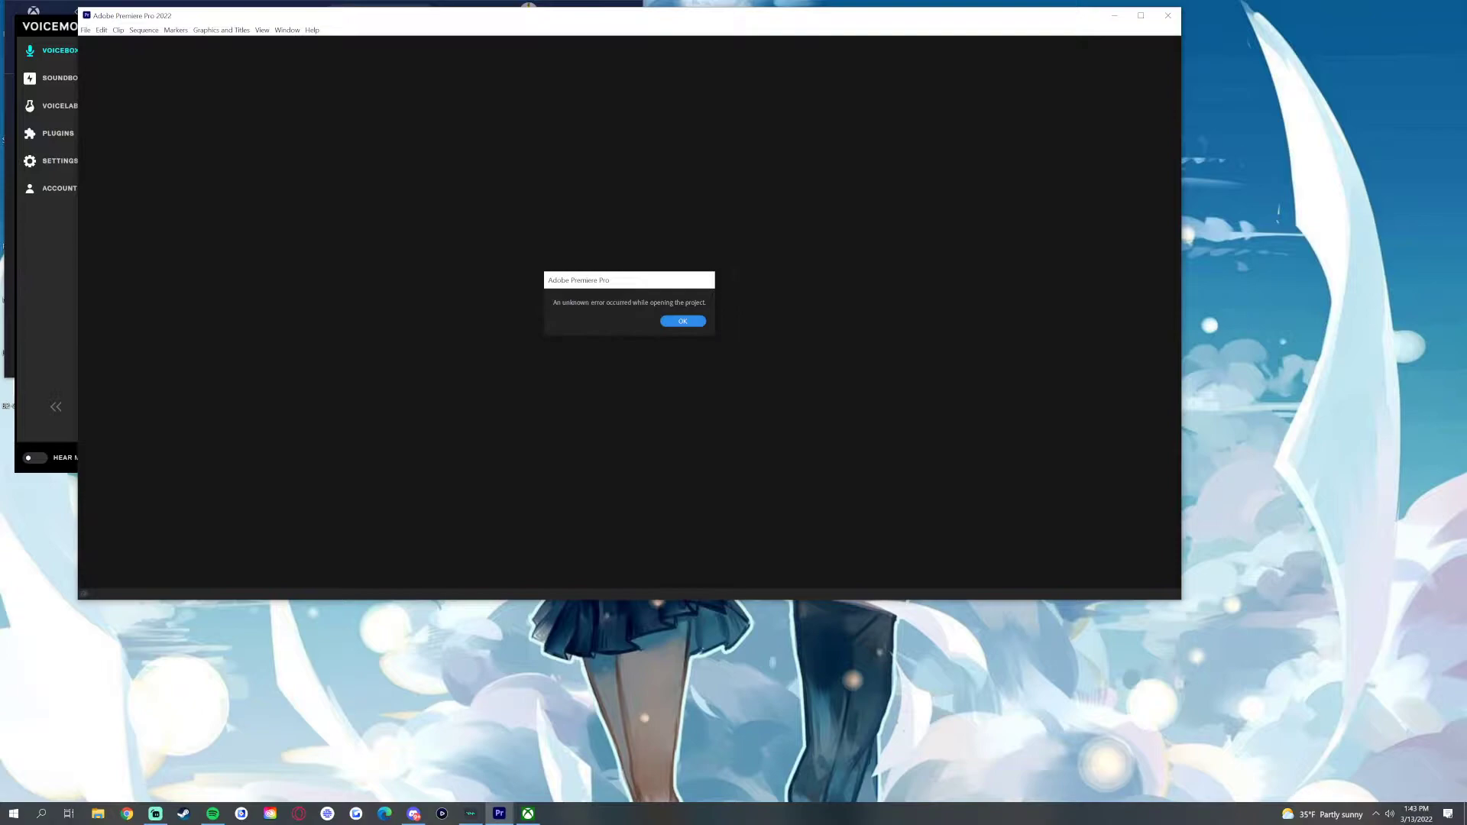
# Accept the error dialog and maximize the window once the Street Fighter intro sequence loads
pyautogui.click(681, 321)
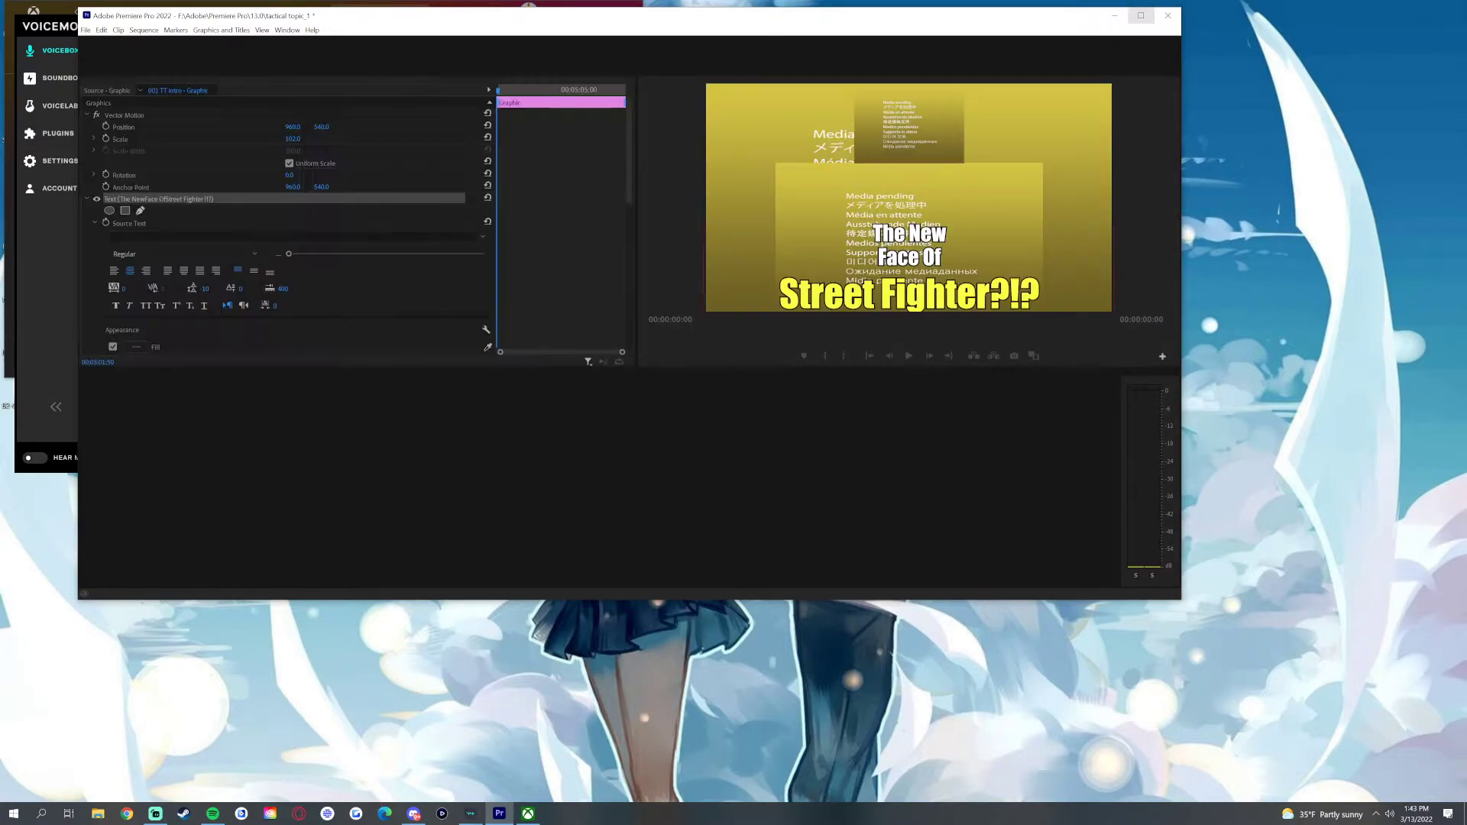
pyautogui.click(1141, 16)
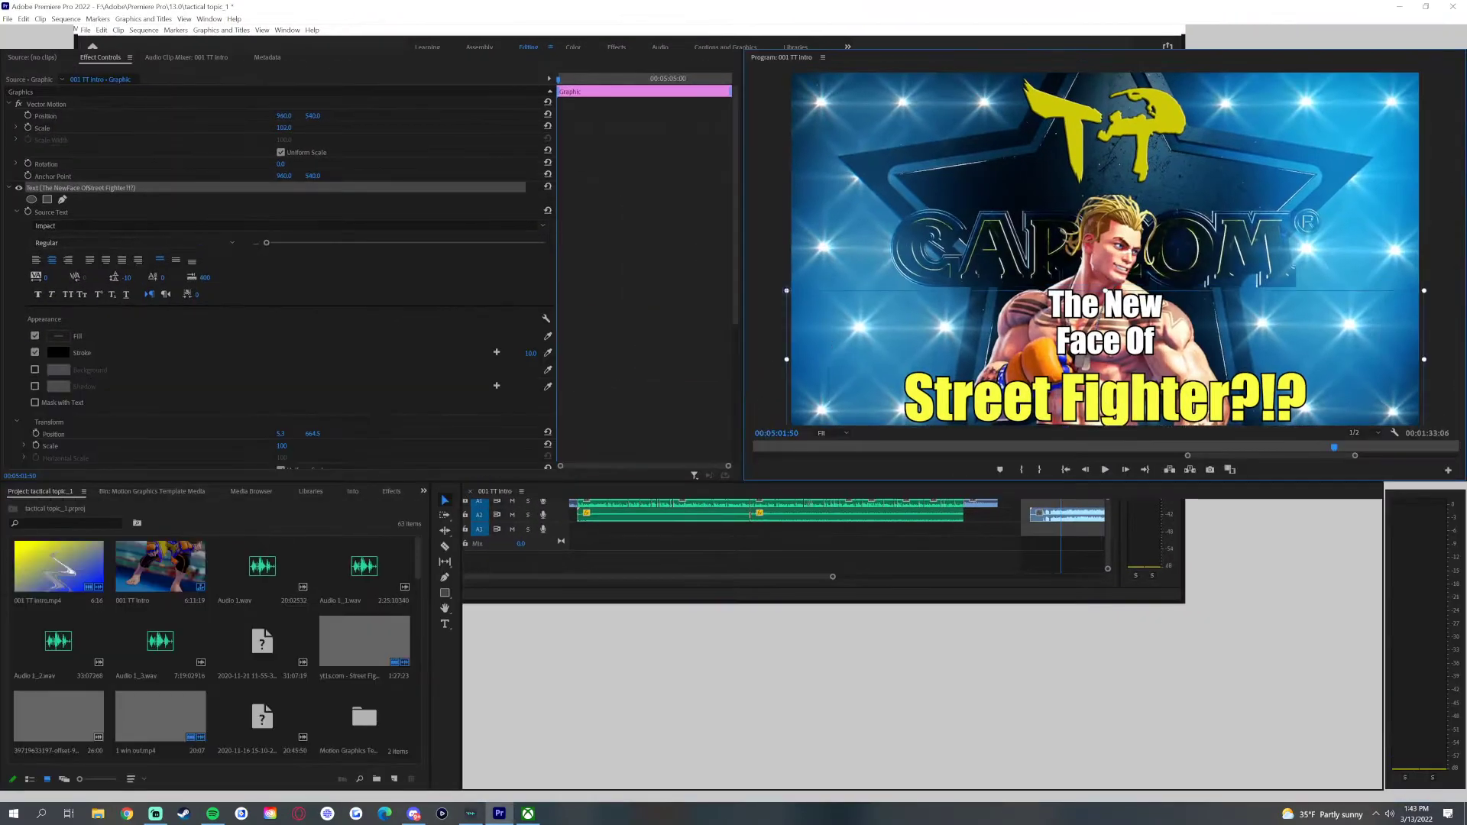